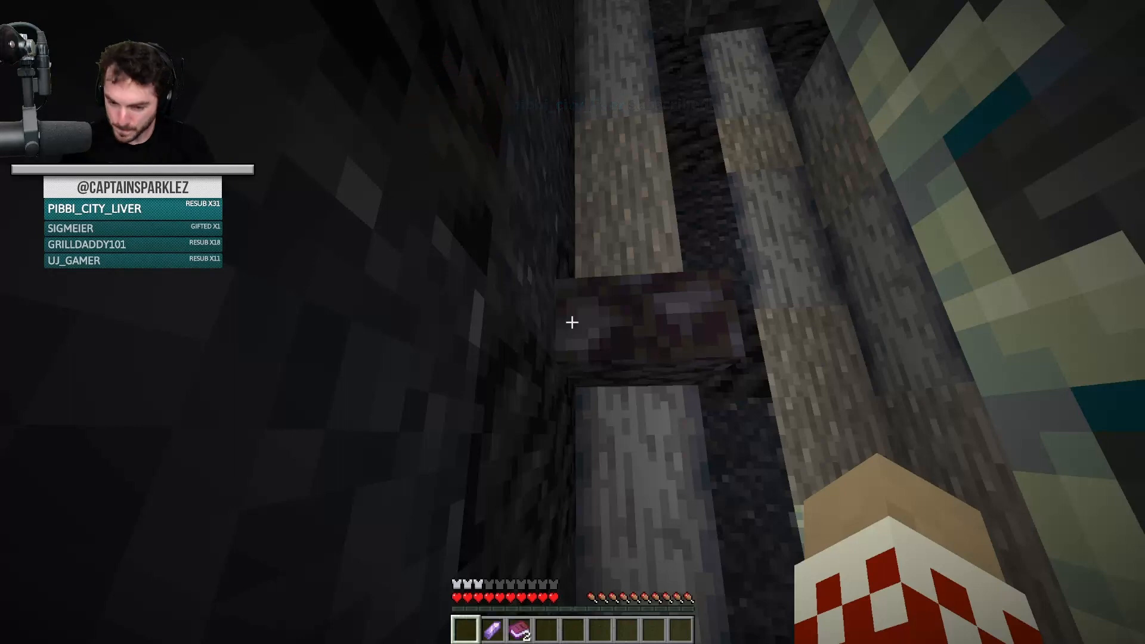
Pause the game after climbing the stone shaft, bringing up the game menu
key("Escape")
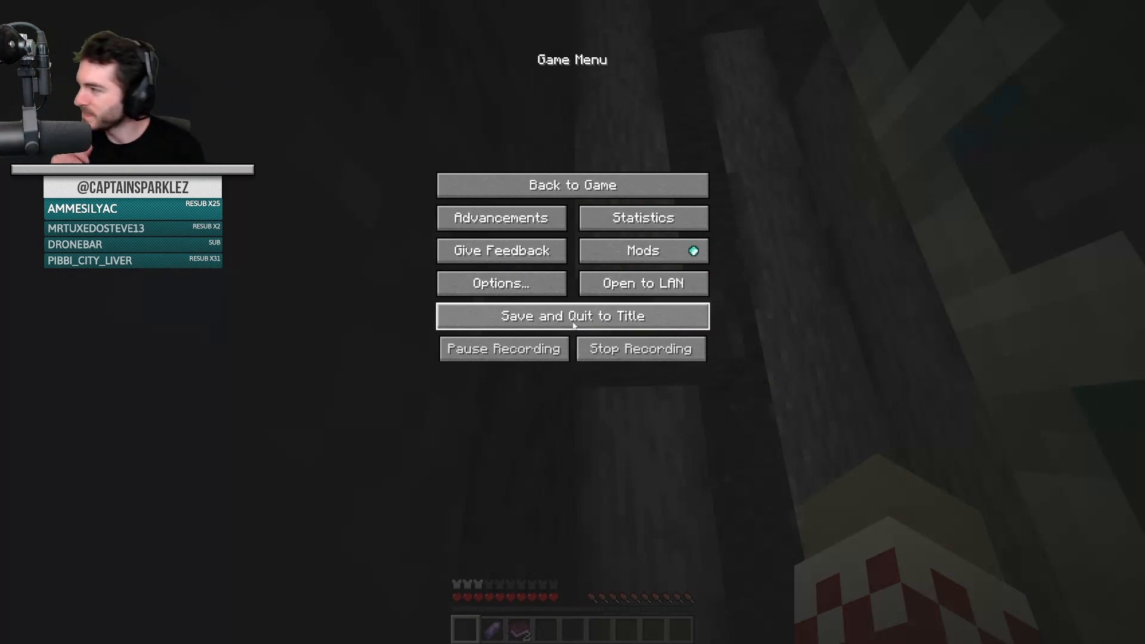
mouse_move(811, 222)
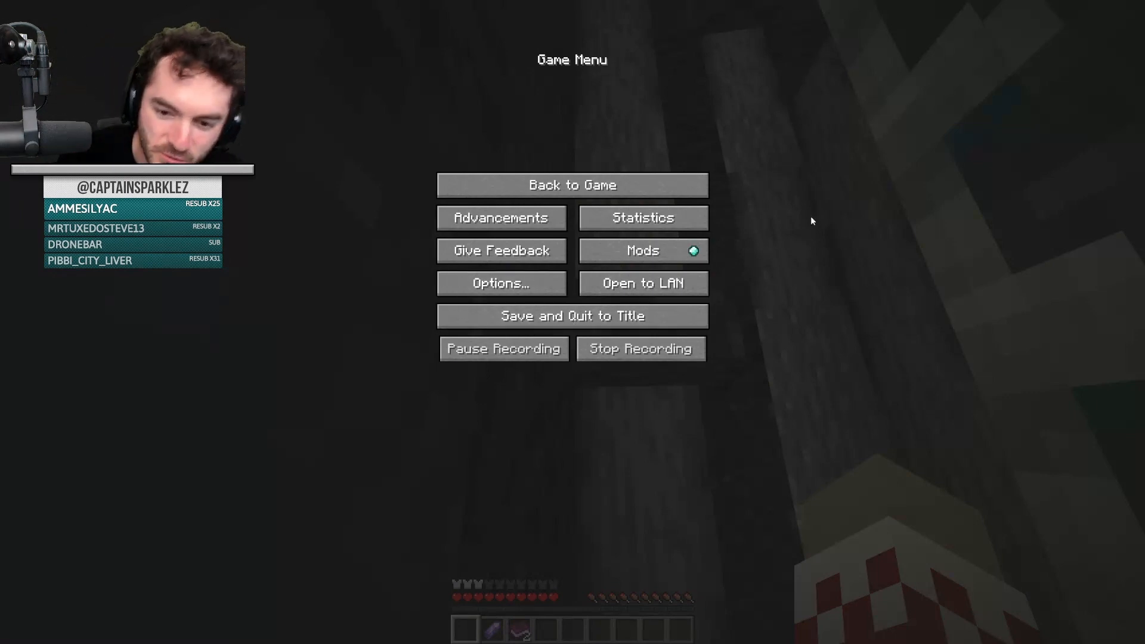
Stop the replay recording and immediately start a fresh one from the game menu
left_click(639, 348)
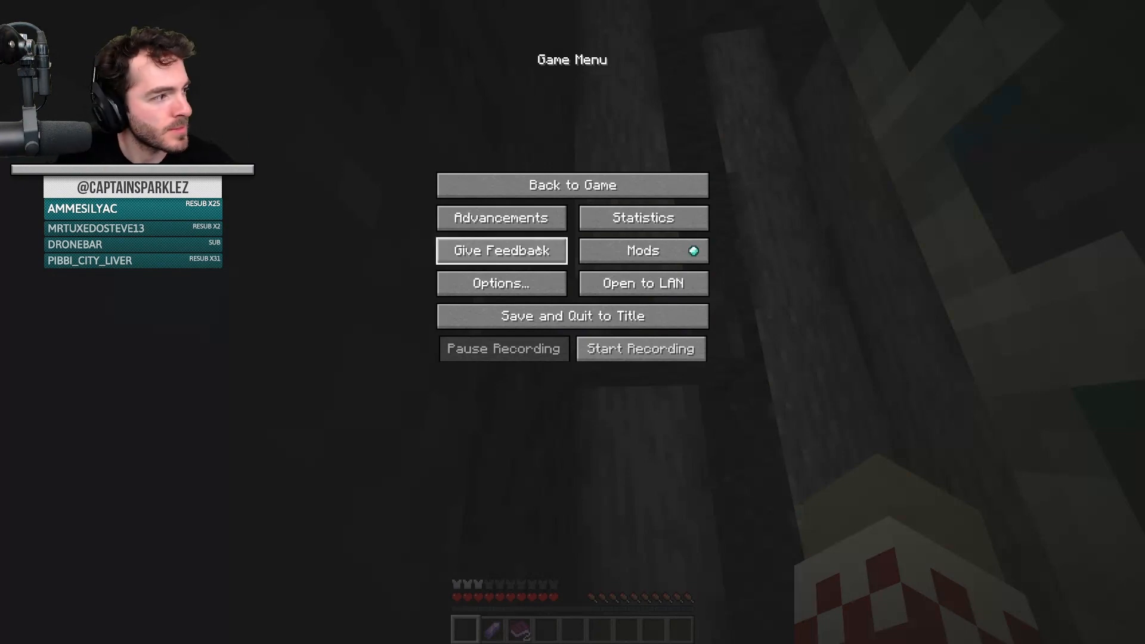
left_click(640, 348)
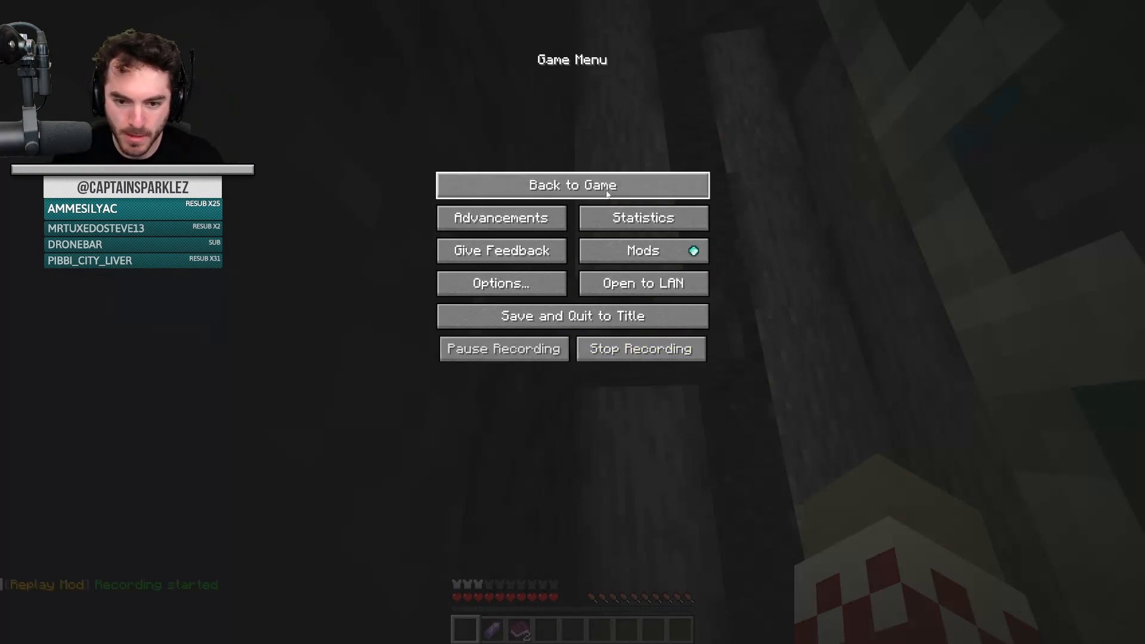
Return to play via Back to Game and keep climbing the shaft
left_click(571, 185)
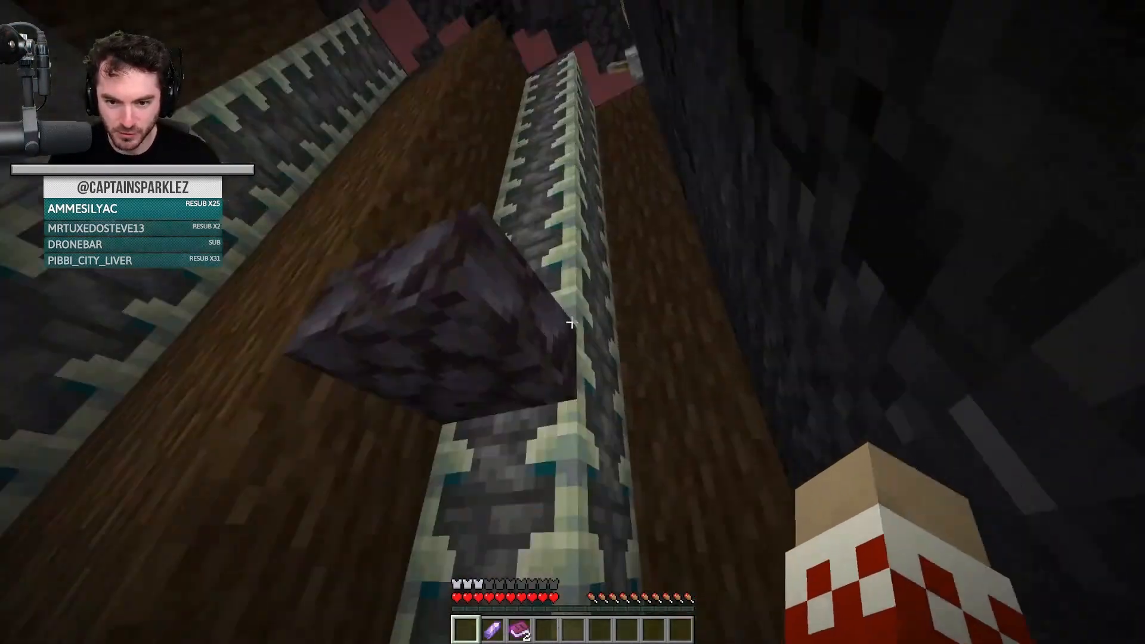
mouse_move(571, 324)
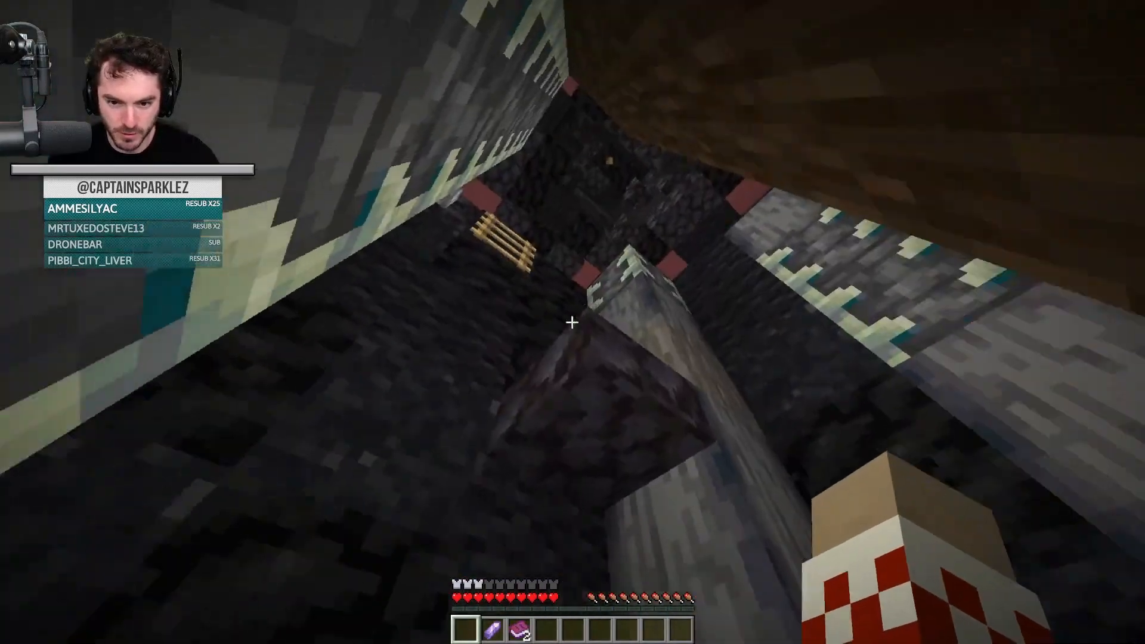
mouse_move(573, 323)
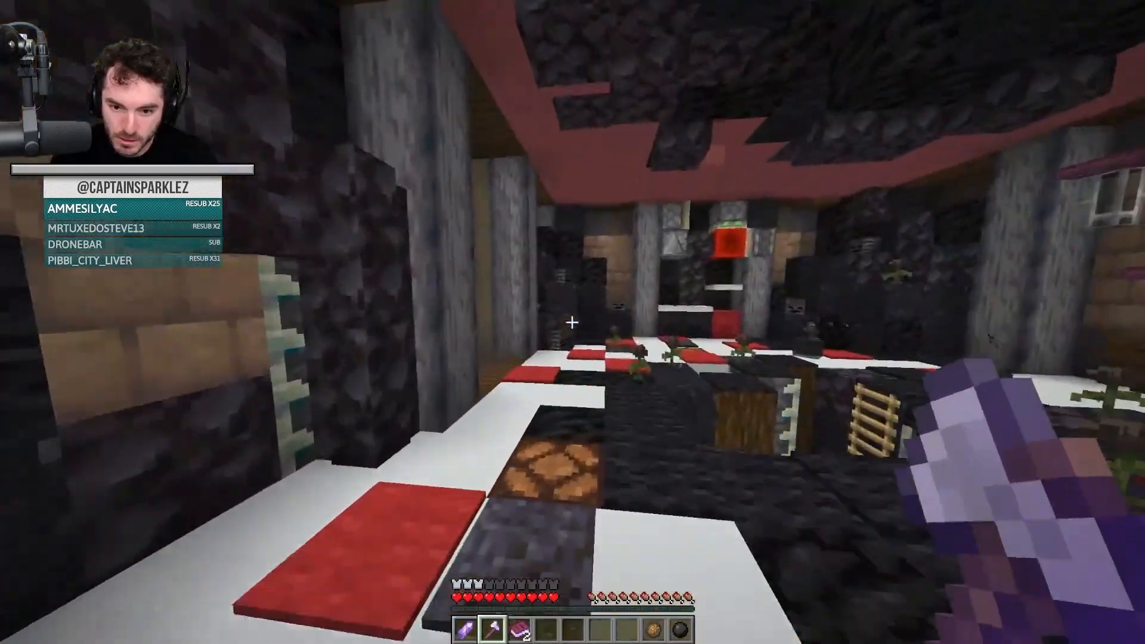
mouse_move(573, 322)
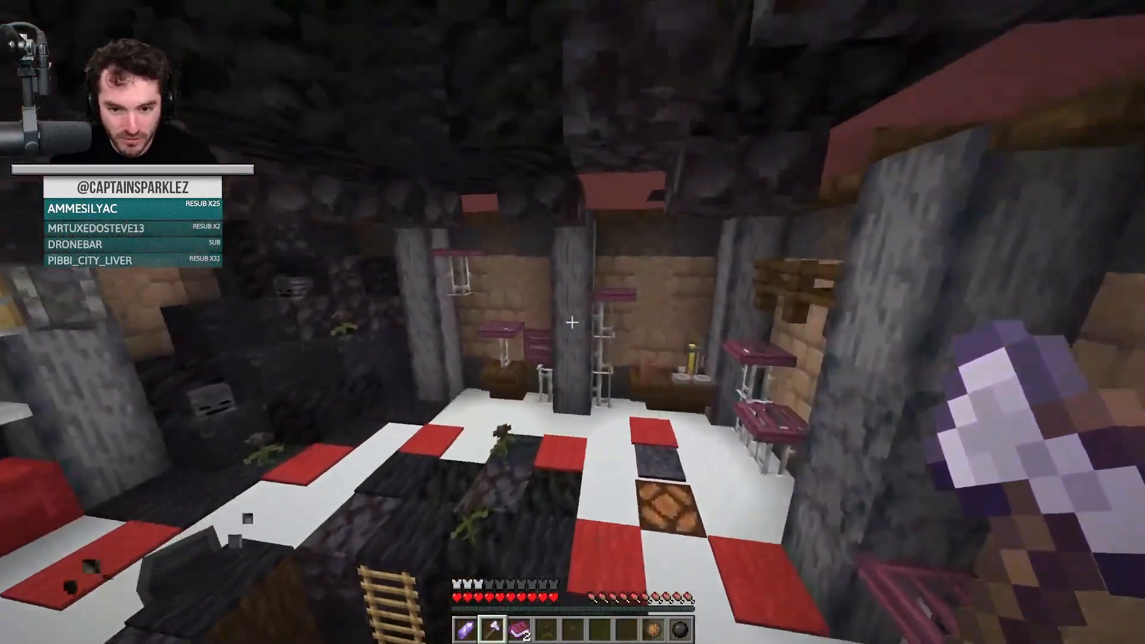
mouse_move(573, 322)
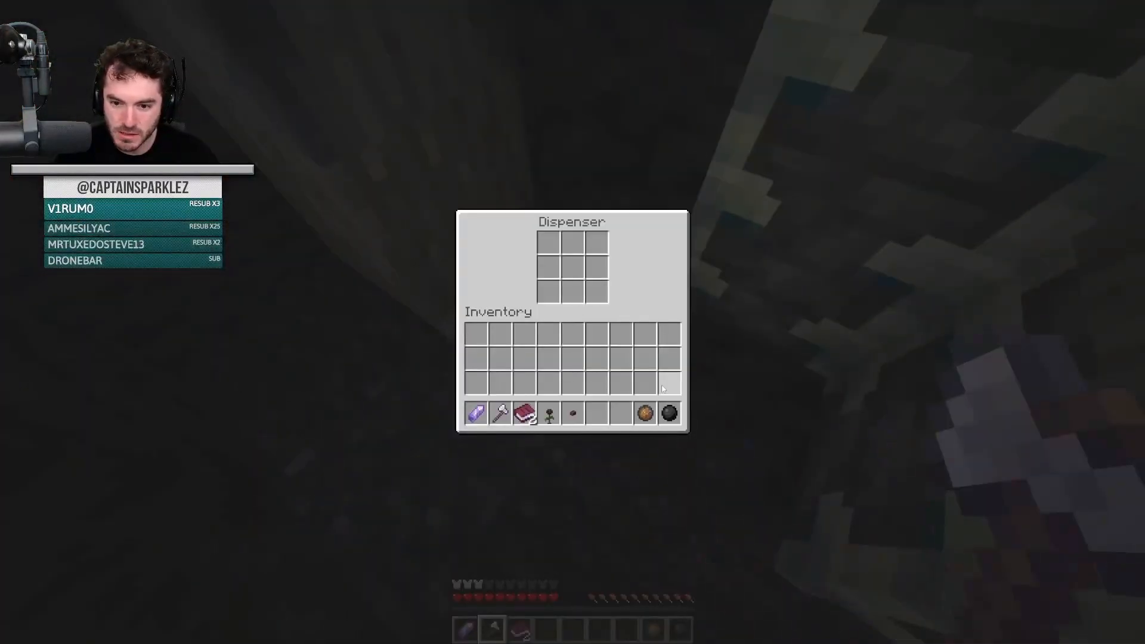
Close the empty dispenser's inventory and return to the shaft beside the ladder
key("Escape")
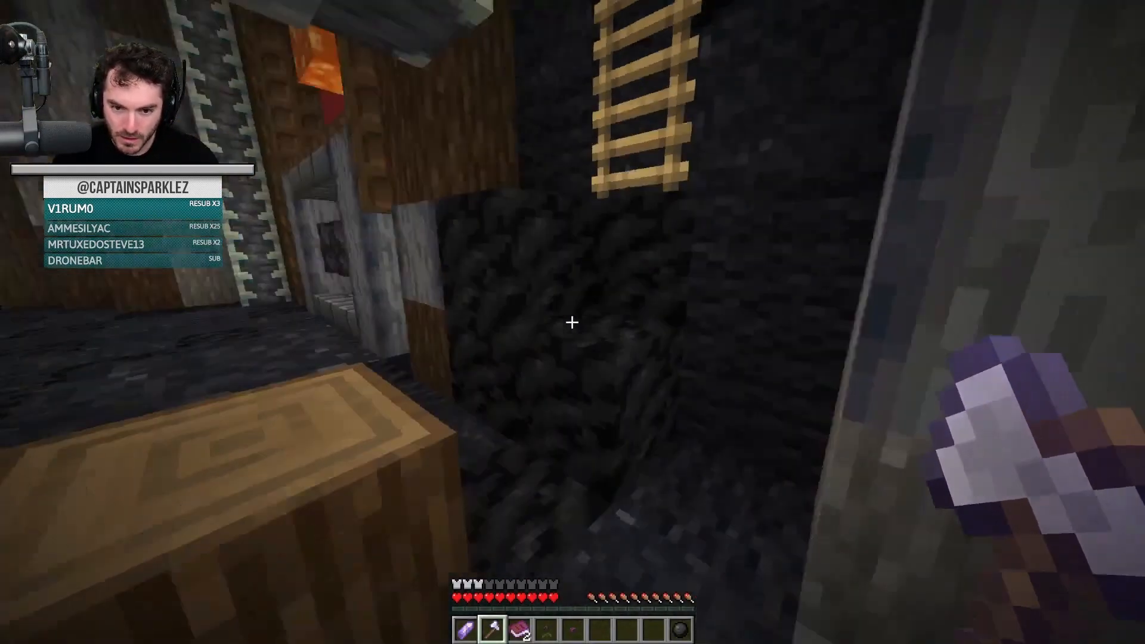
mouse_move(573, 322)
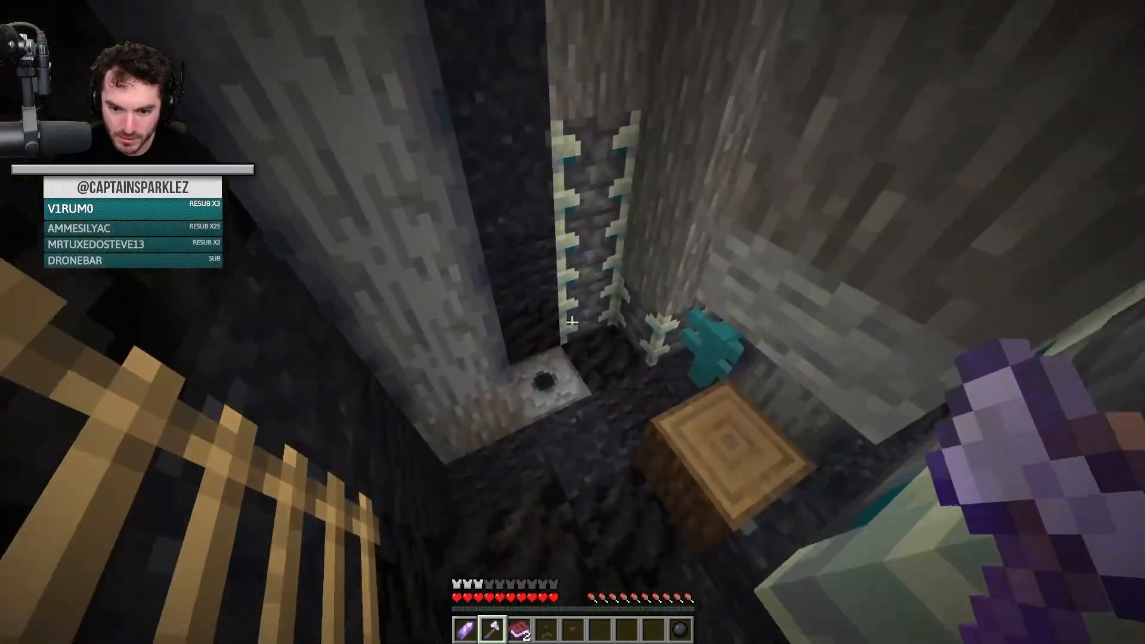